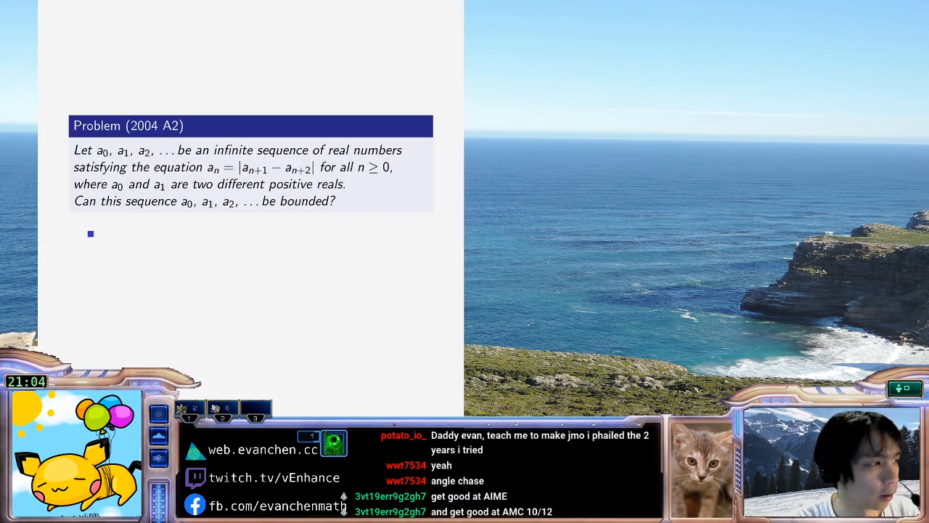
text(1,)
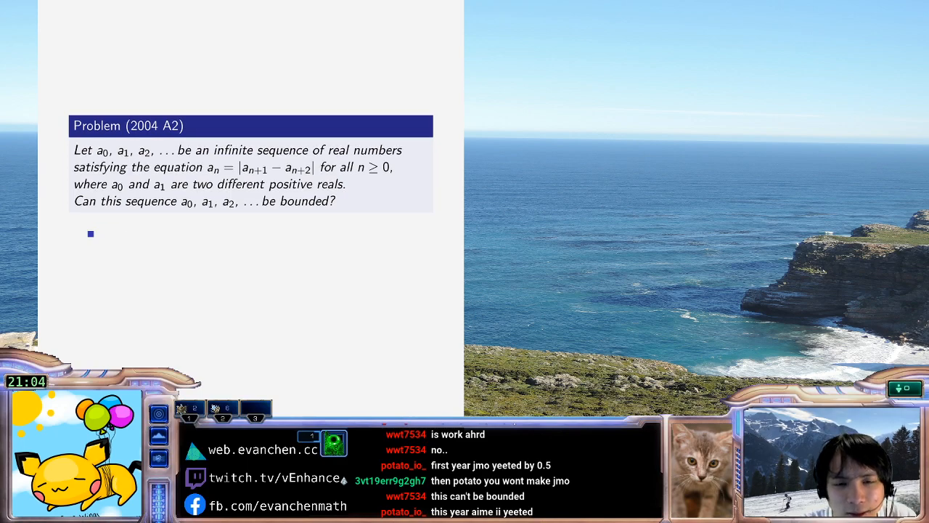
text(1, 10,)
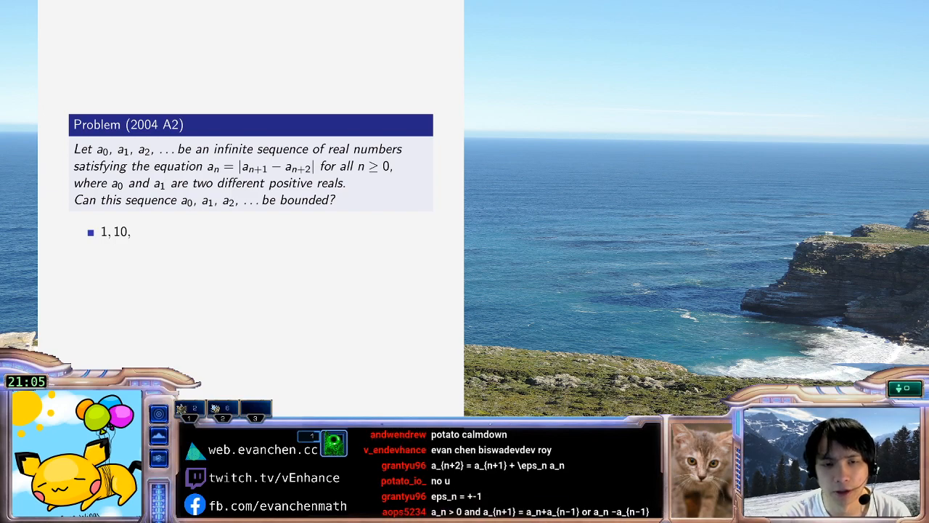
scroll(down, 3)
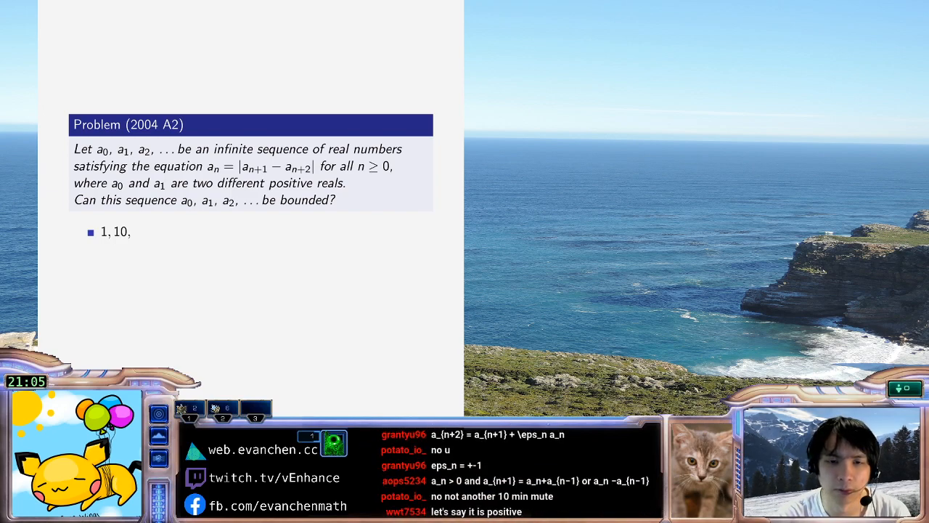